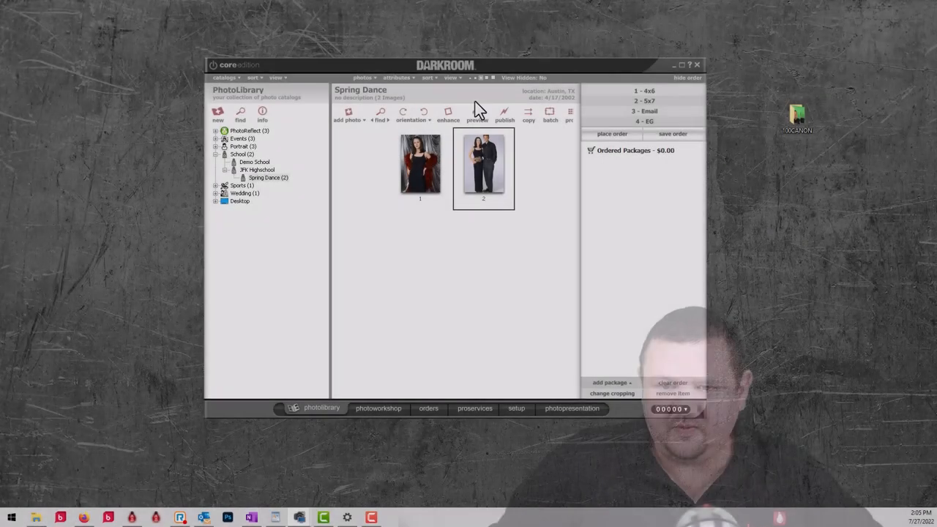
- Select the empty Demo School event under School, briefly maximizing the Darkroom window
click(254, 162)
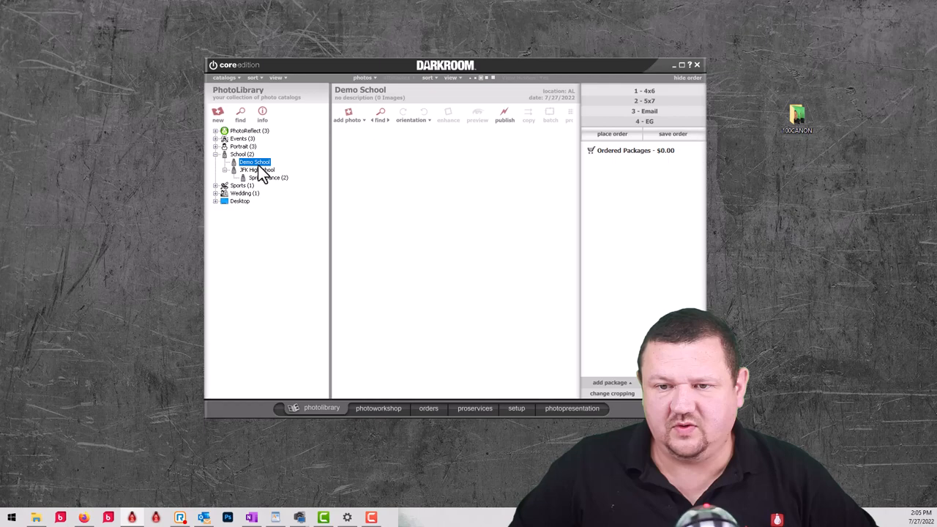
click(680, 64)
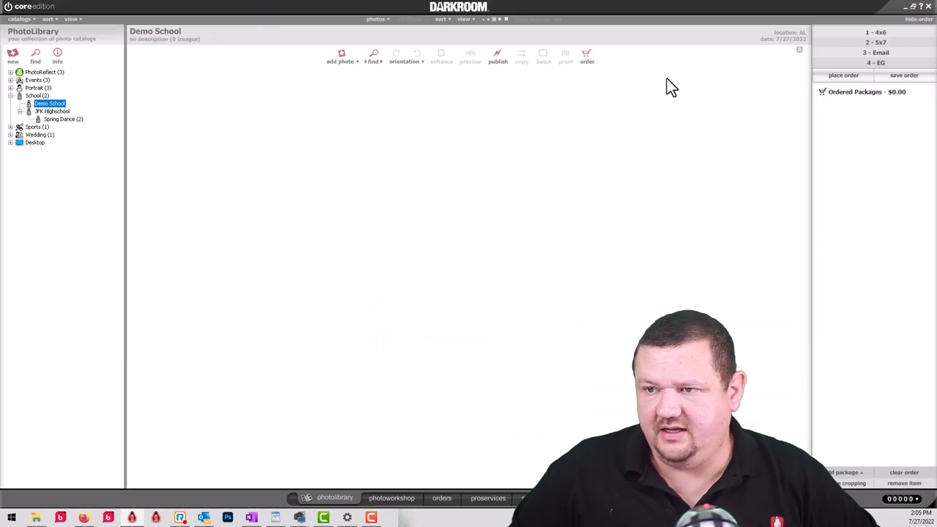
mouse_move(31, 117)
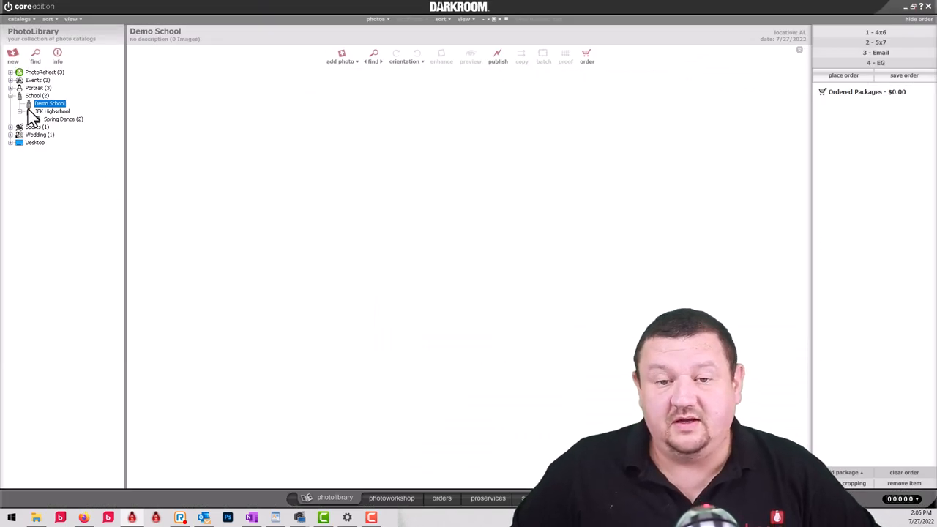
mouse_move(57, 113)
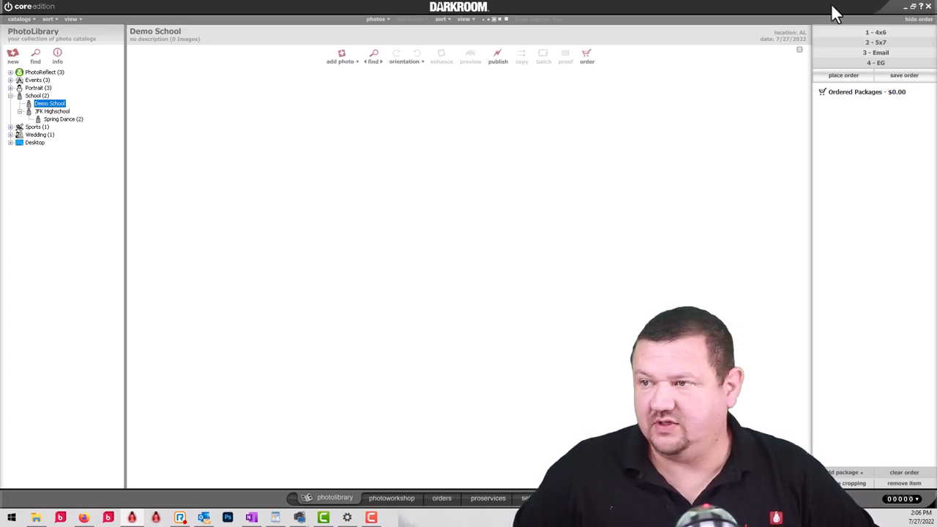
click(913, 7)
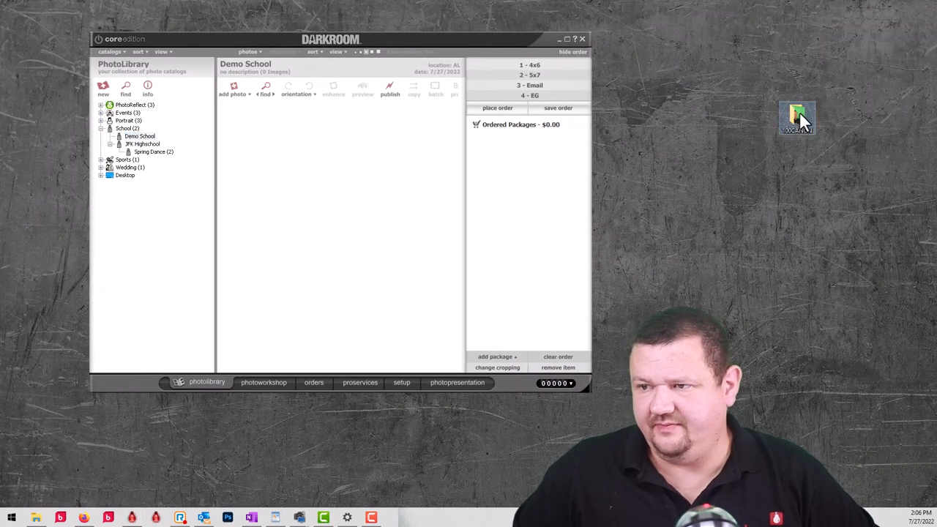
- Import the six 100CANON images and confirm adding them to Demo School
double_click(797, 117)
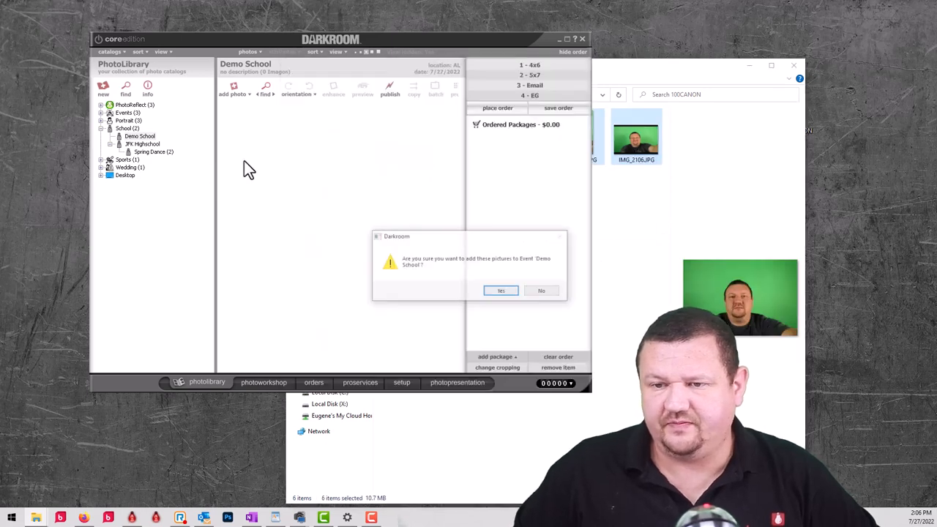
click(501, 291)
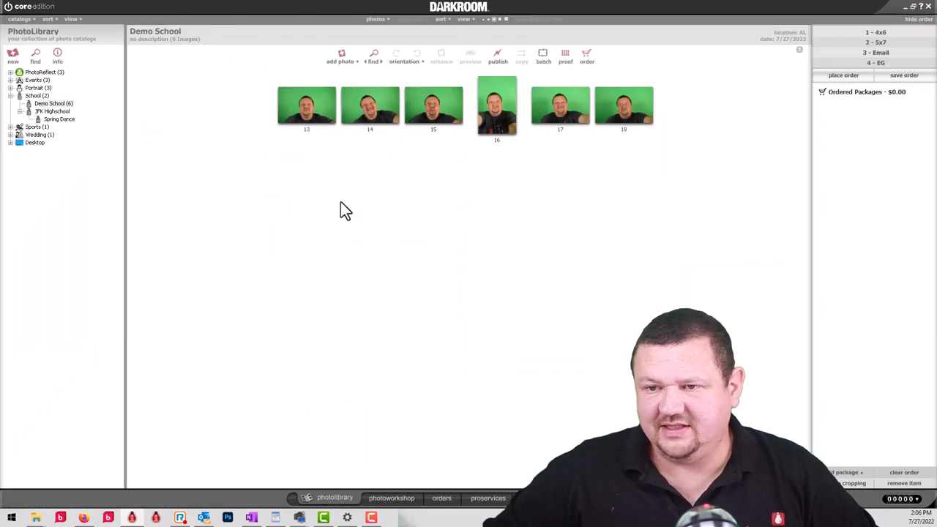
mouse_move(320, 115)
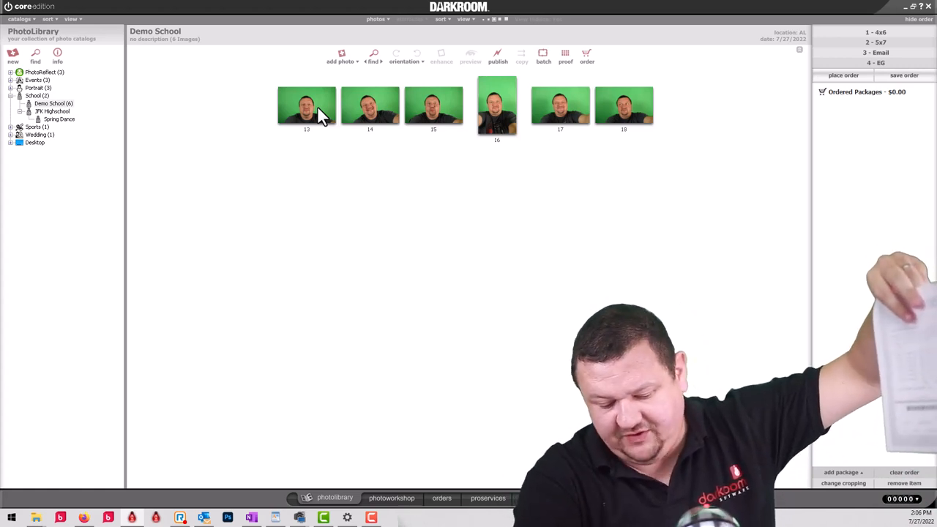
click(306, 106)
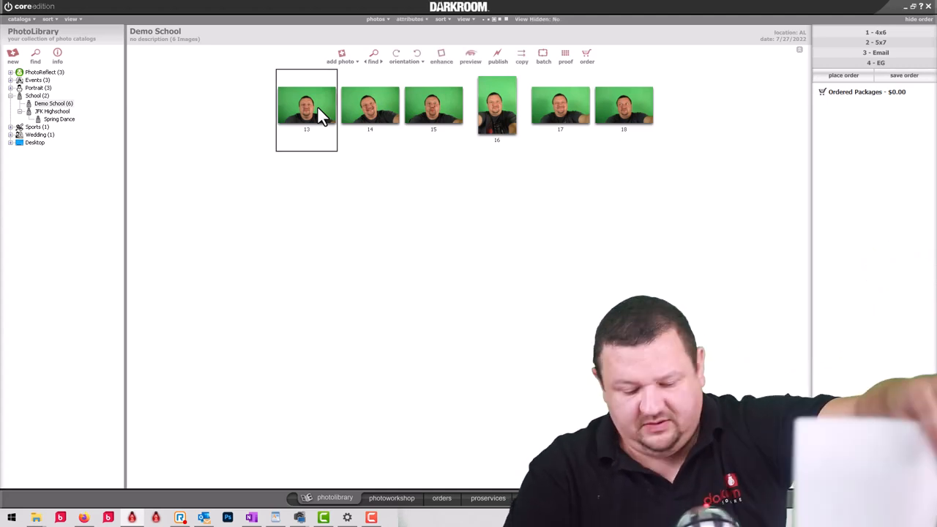
click(372, 55)
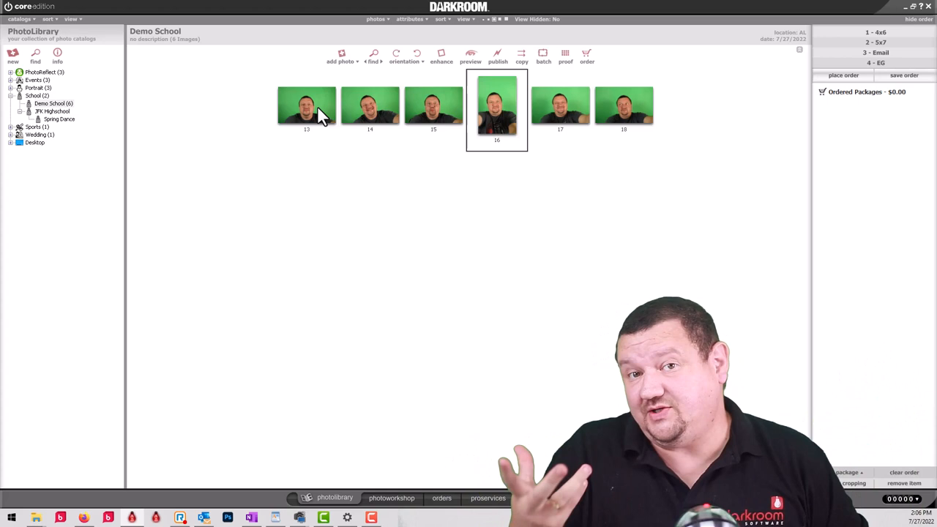
mouse_move(557, 197)
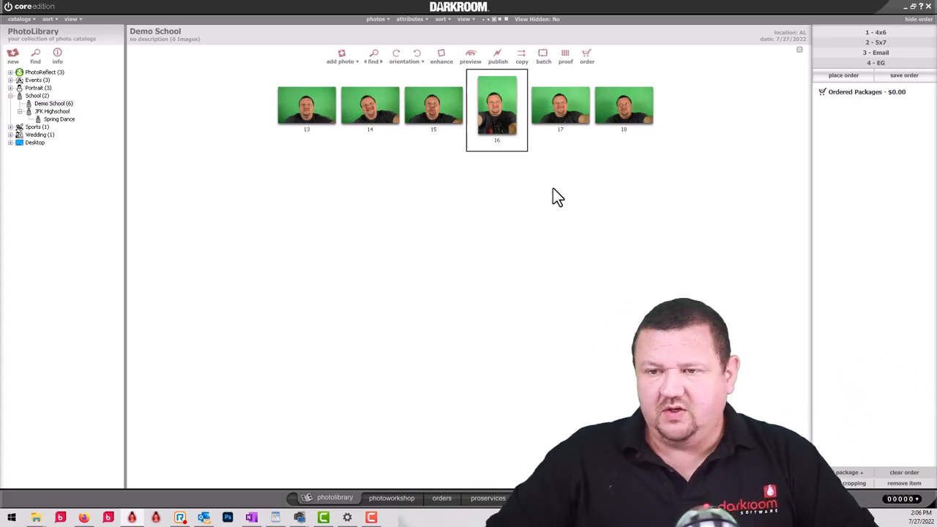
mouse_move(251, 517)
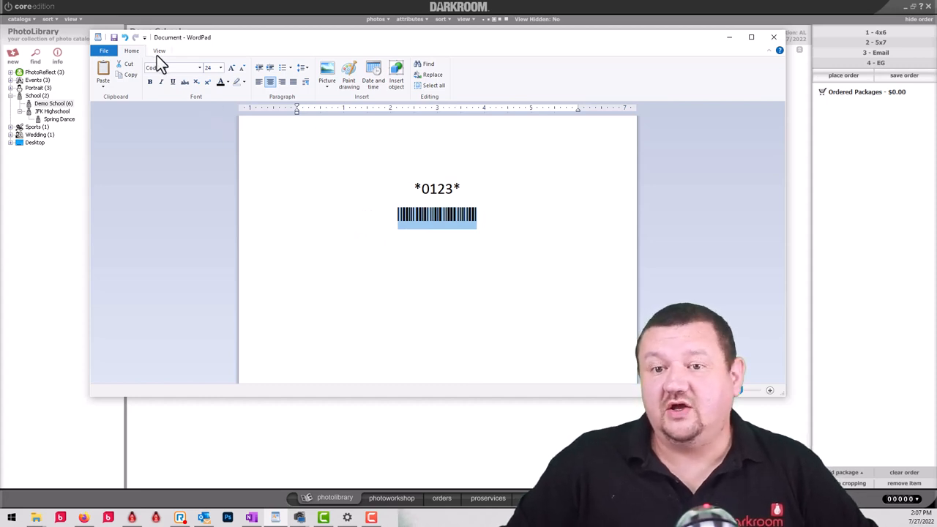
mouse_move(172, 68)
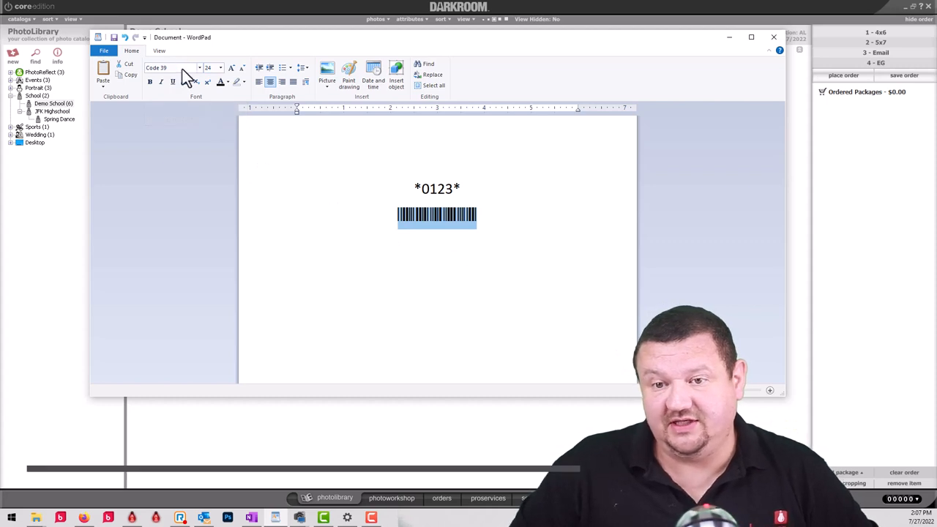
- Set the copied *0123* line's font to Code 39 so it renders as a barcode
click(200, 68)
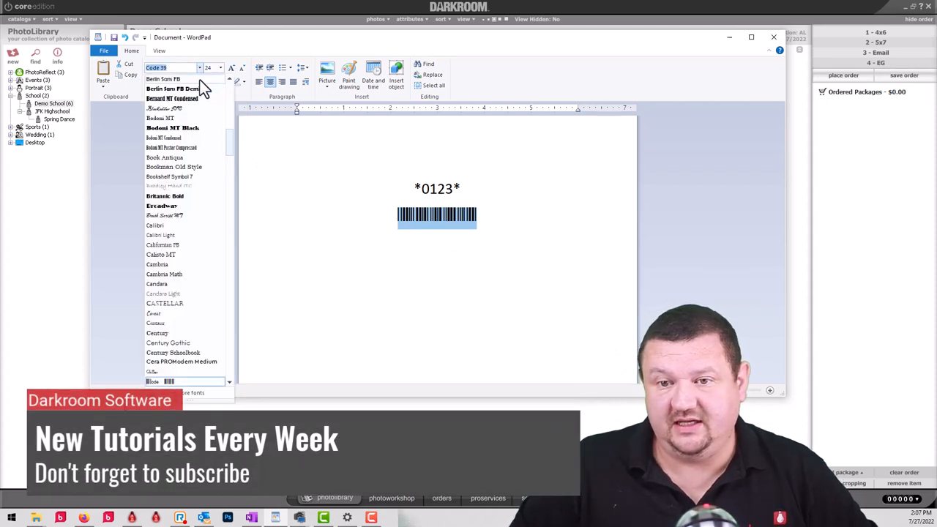
click(162, 79)
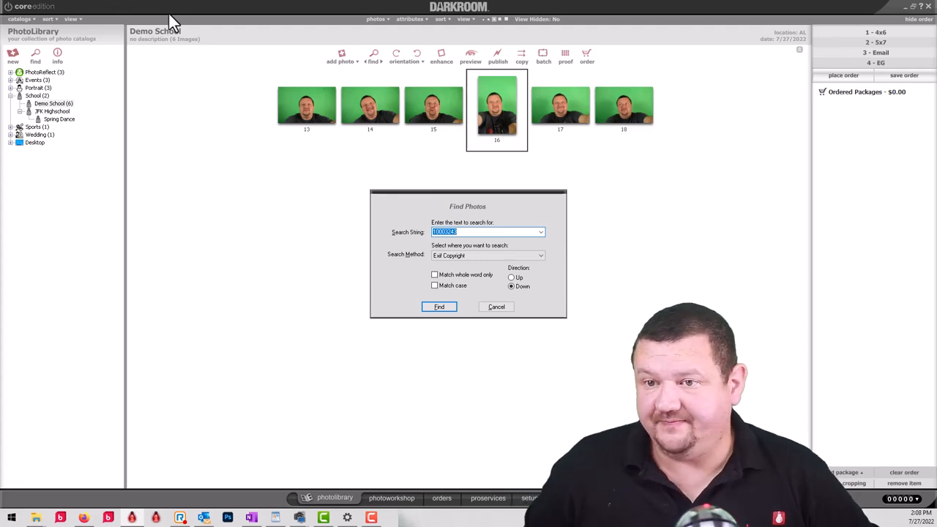
mouse_move(375, 58)
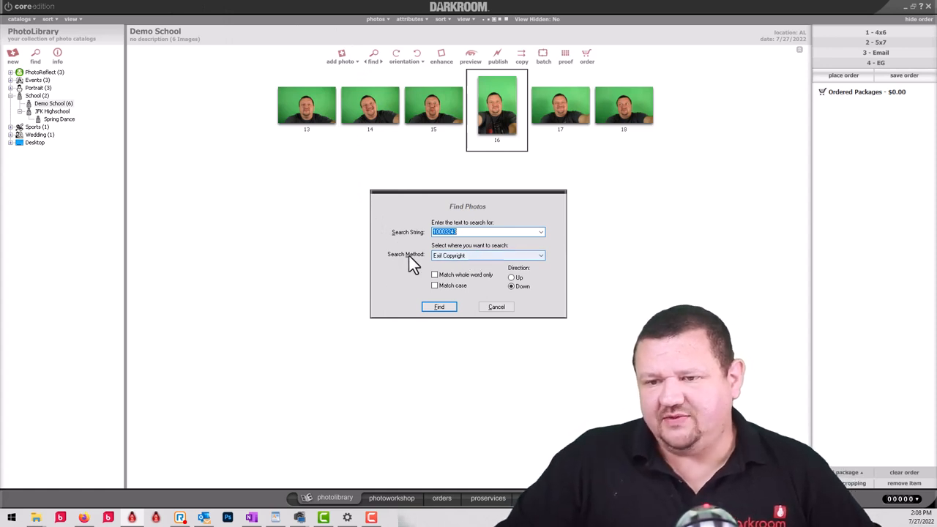
mouse_move(468, 259)
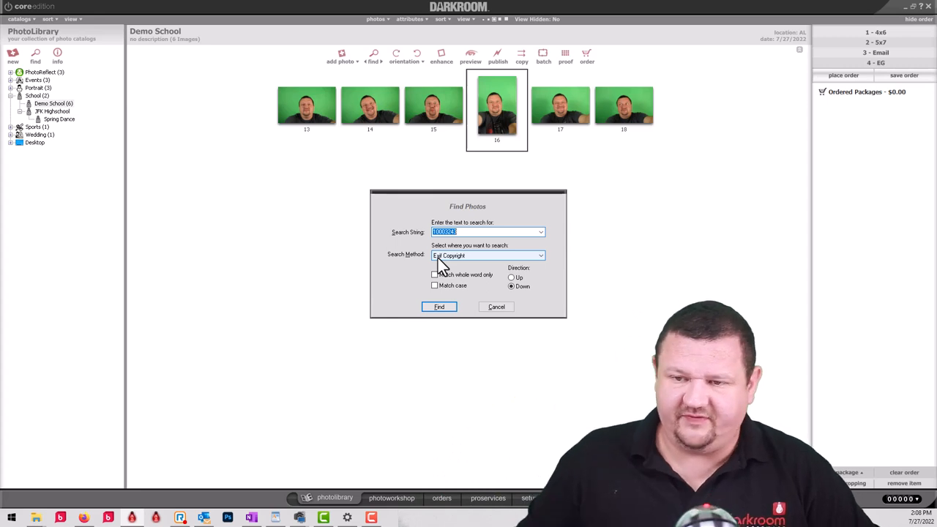
- Choose 'Exif User Comments+Copyright' as the search method for 10003243
click(486, 255)
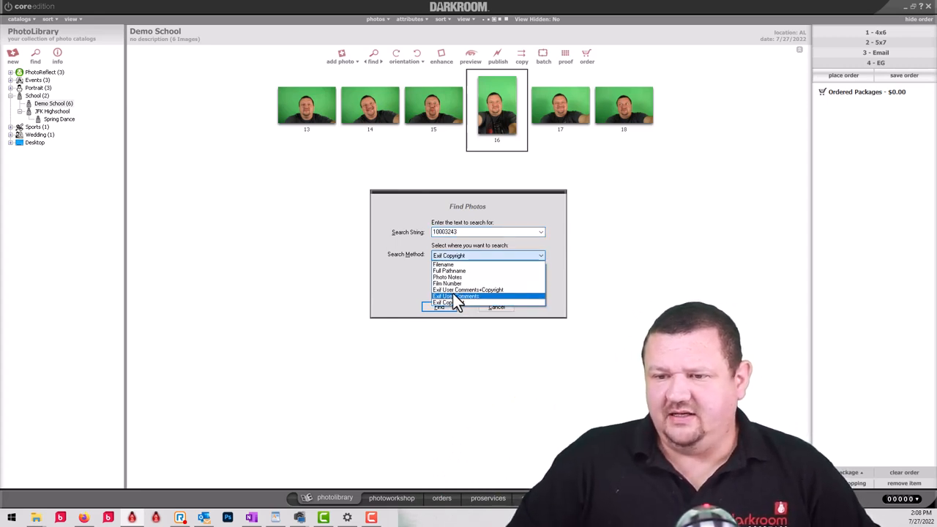
click(468, 289)
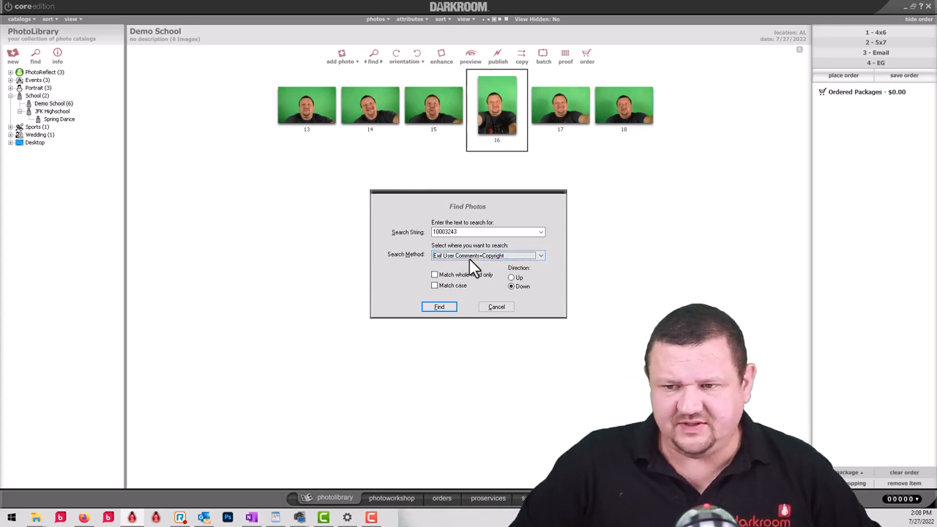
click(540, 255)
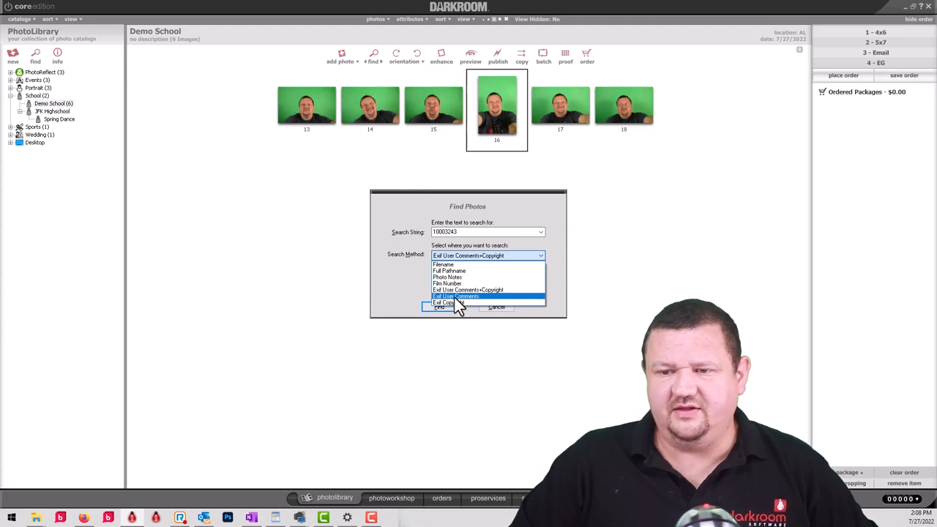
mouse_move(448, 283)
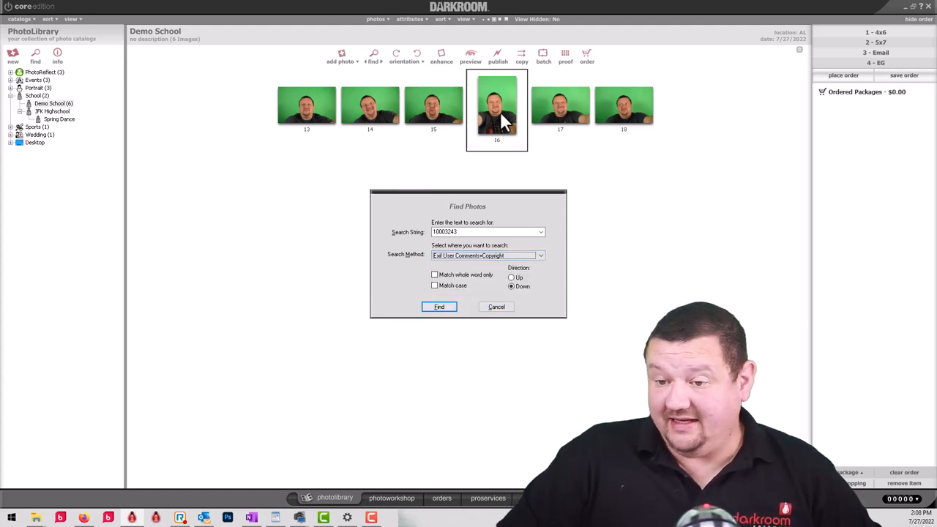
- Bring up a photo's shortcut menu to reach View > Show EXIF Data
right_click(496, 106)
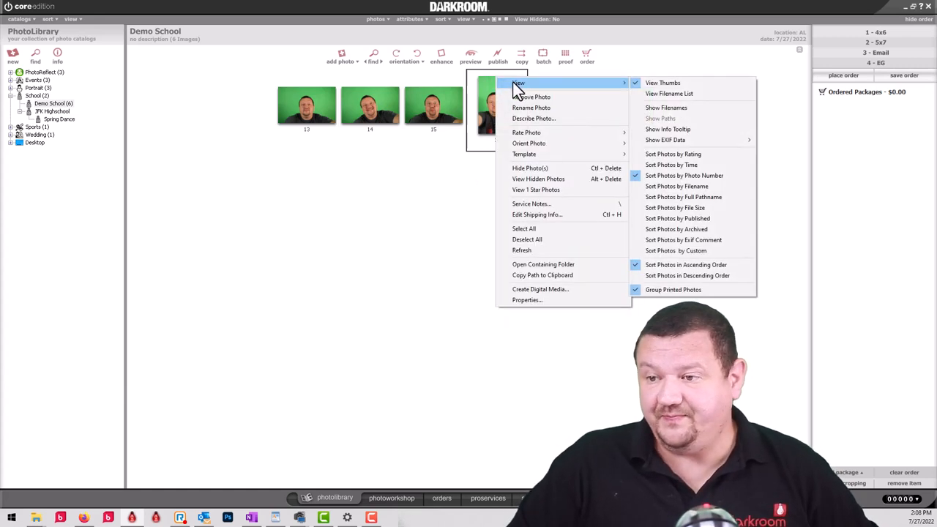
mouse_move(673, 139)
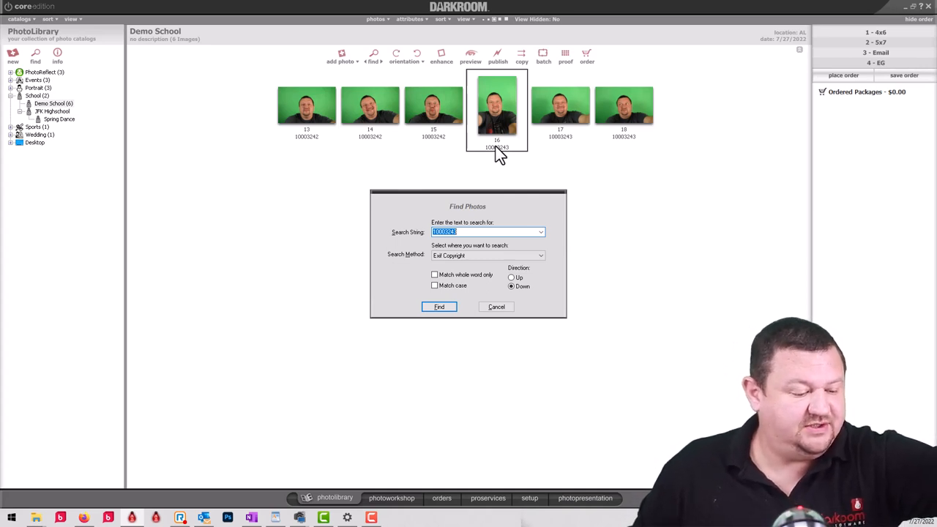
- Search for 324 and jump to the first photo with a matching EXIF ID
text(324)
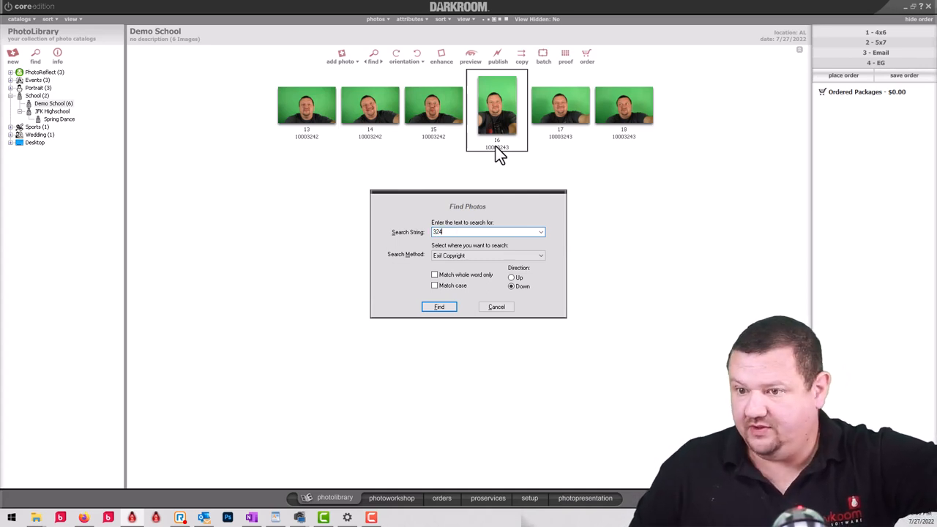
click(496, 306)
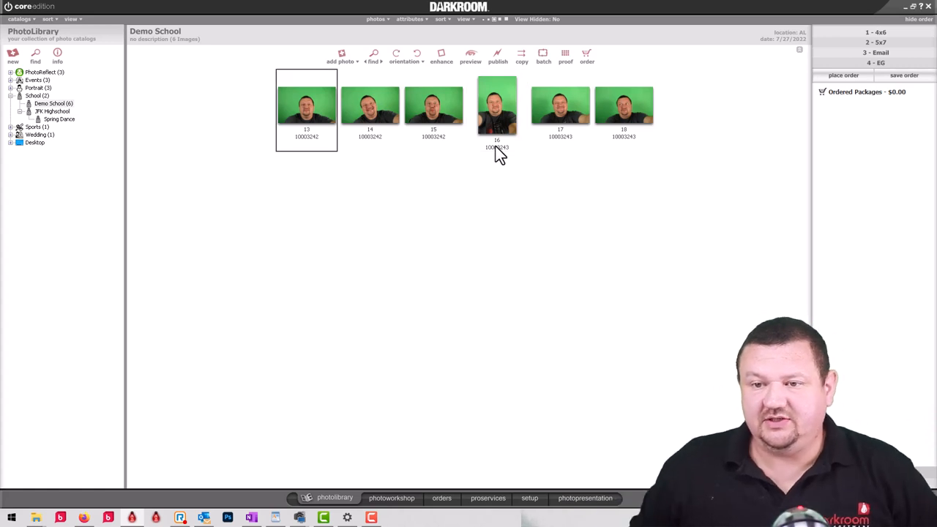
mouse_move(358, 144)
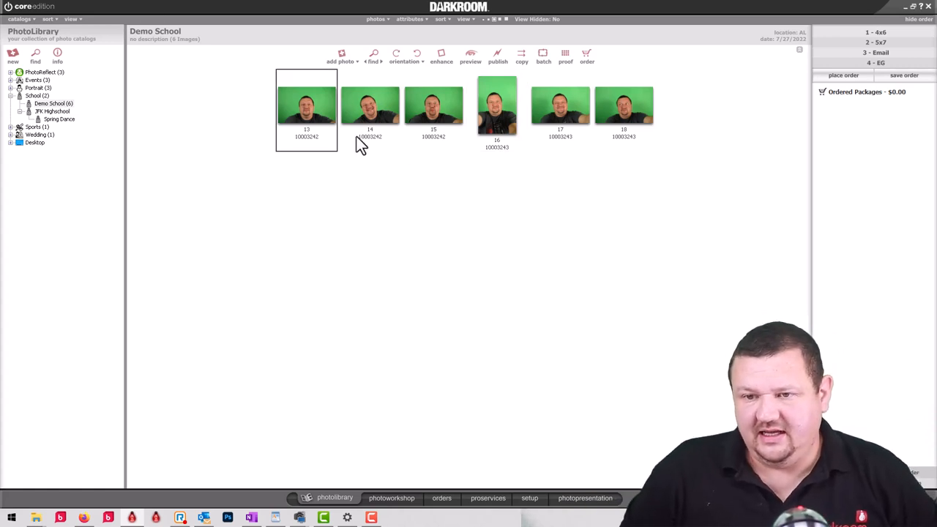
mouse_move(416, 111)
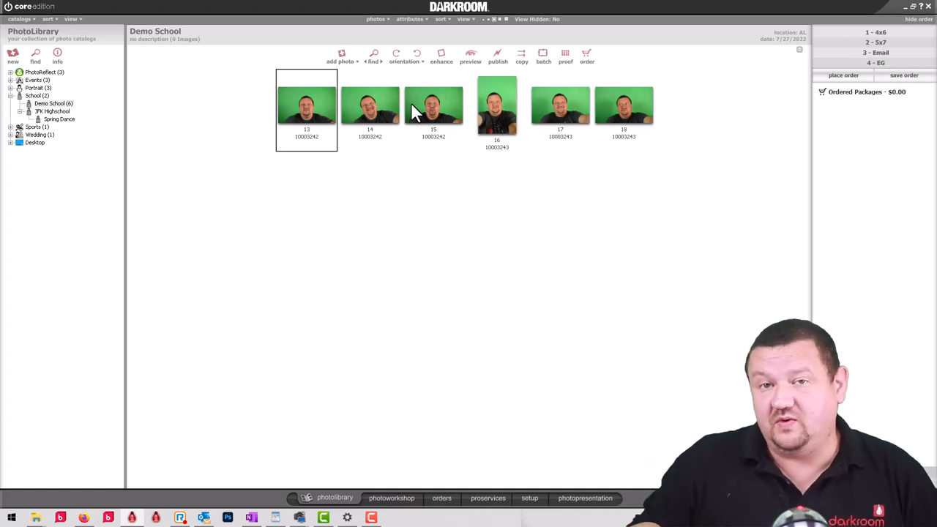
mouse_move(101, 286)
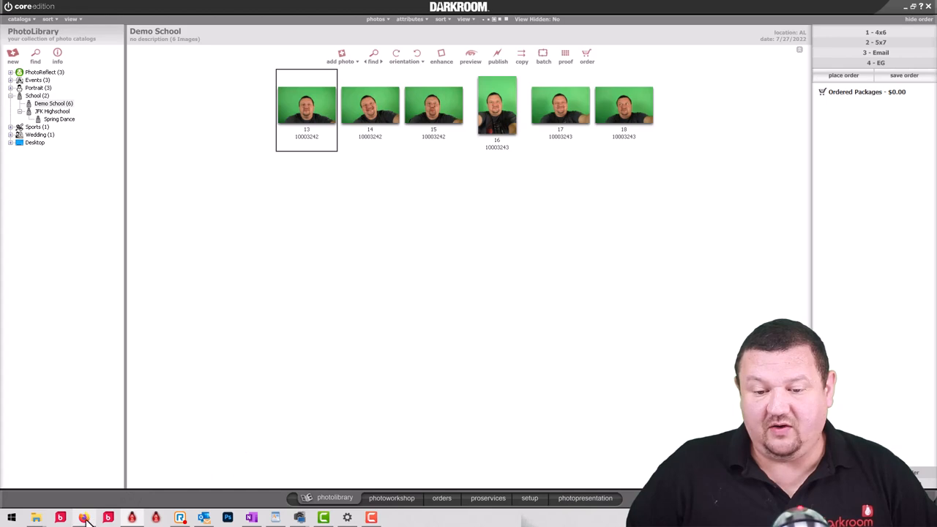
- Scroll through the Darkroom Core & Pro 9.3 release notes on EXIF comment and copyright search
click(84, 517)
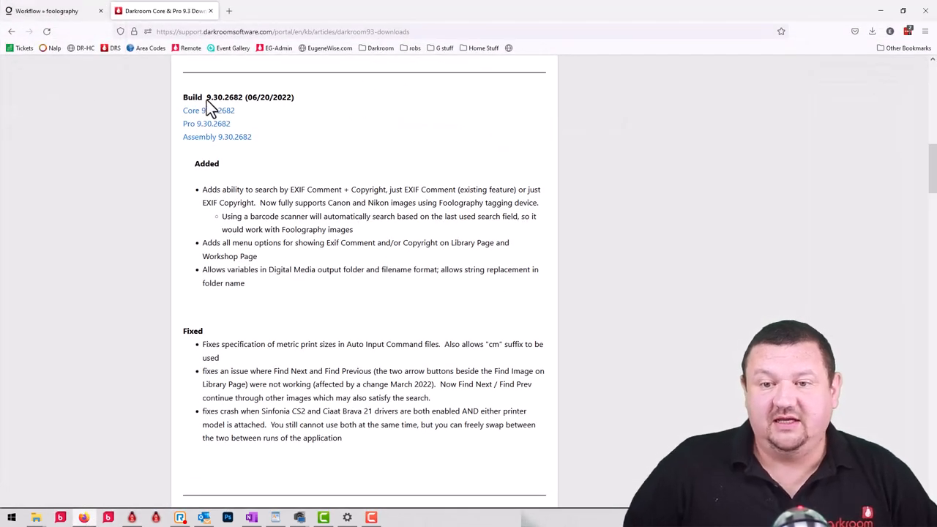
mouse_move(235, 106)
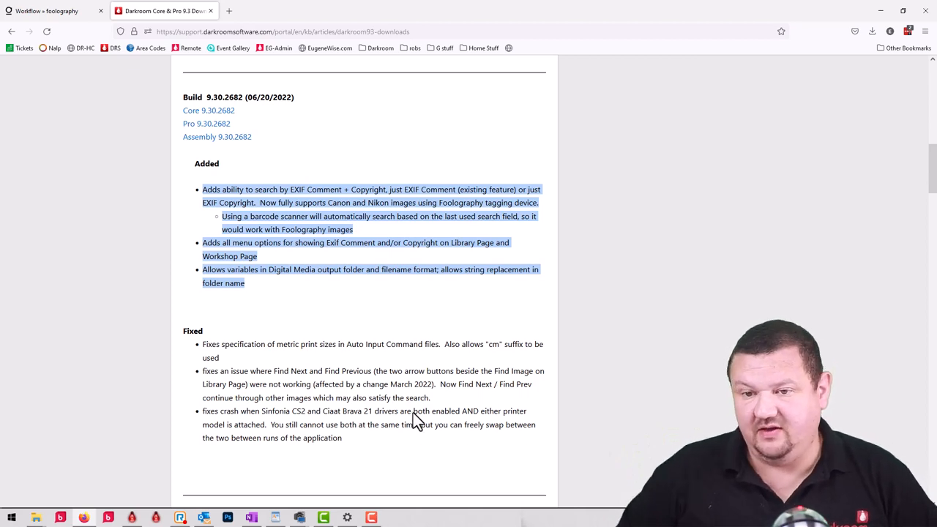
scroll(up, 3)
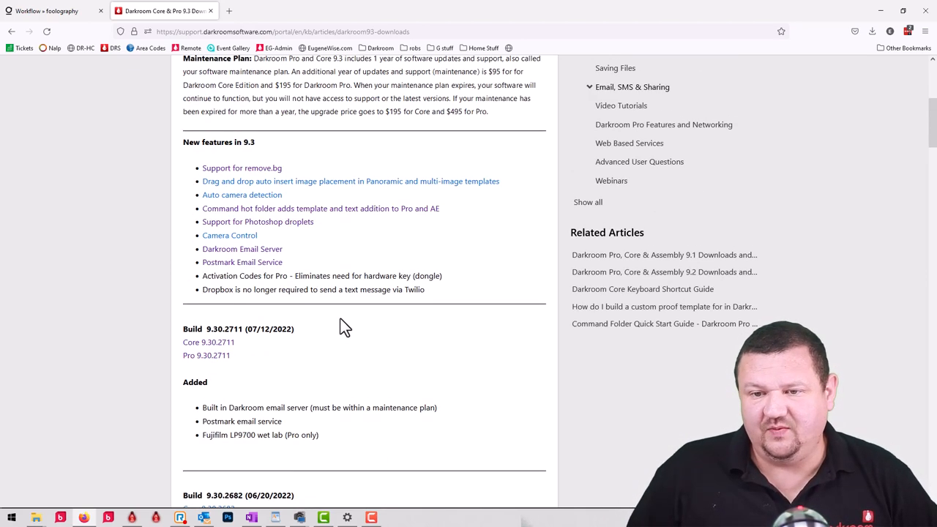
mouse_move(272, 286)
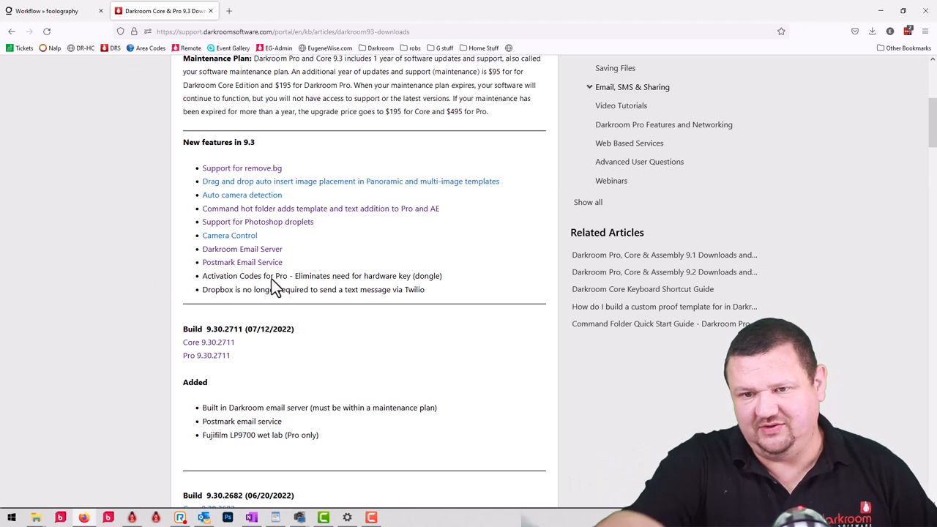
mouse_move(197, 264)
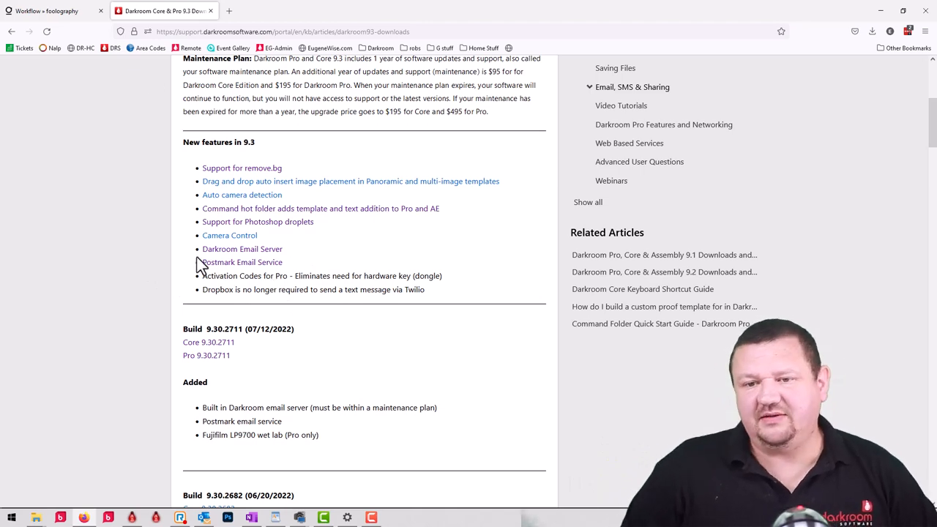
scroll(down, 3)
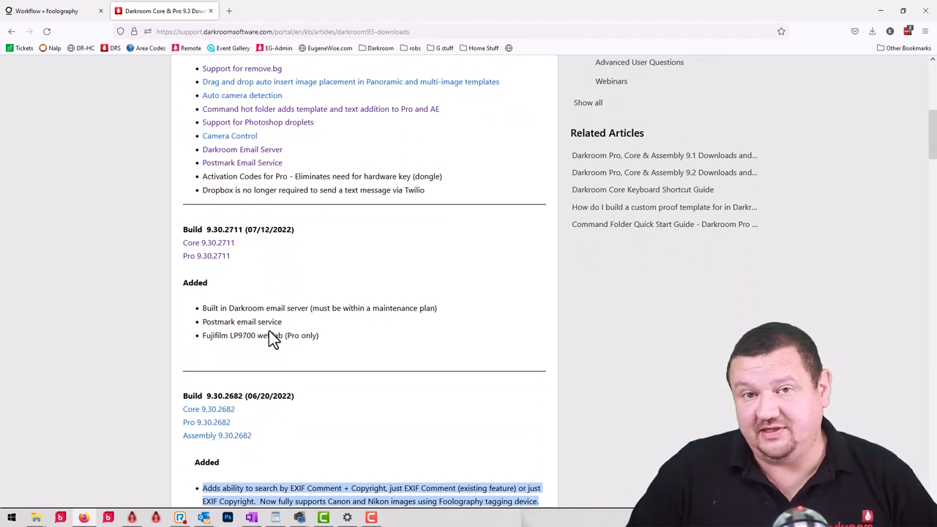
scroll(up, 3)
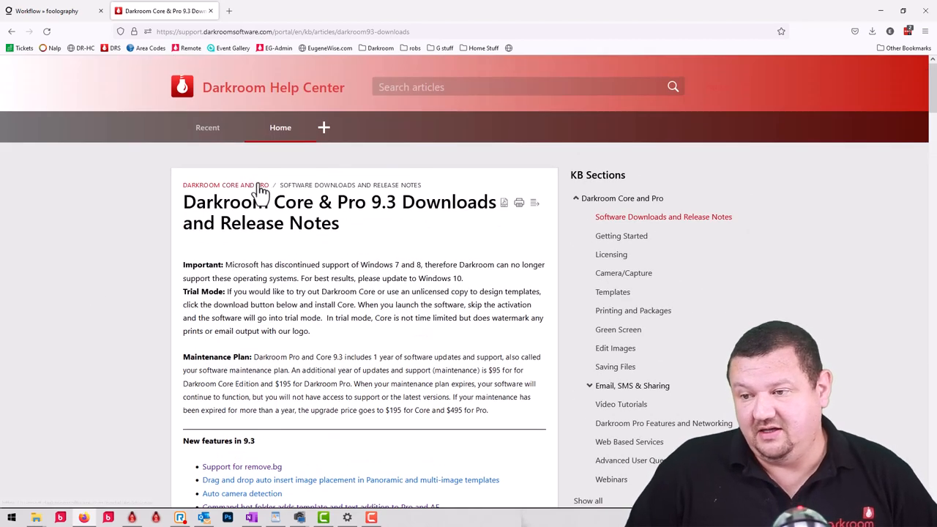
mouse_move(483, 229)
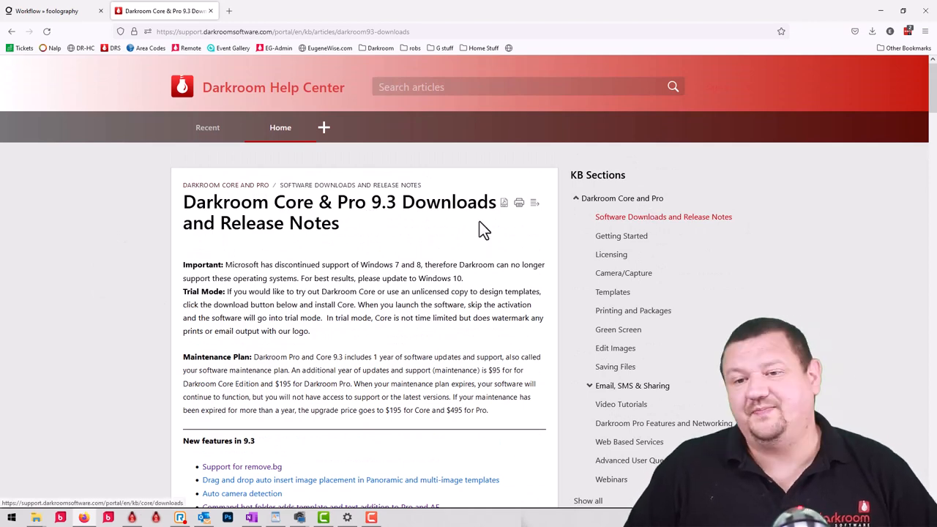
scroll(down, 3)
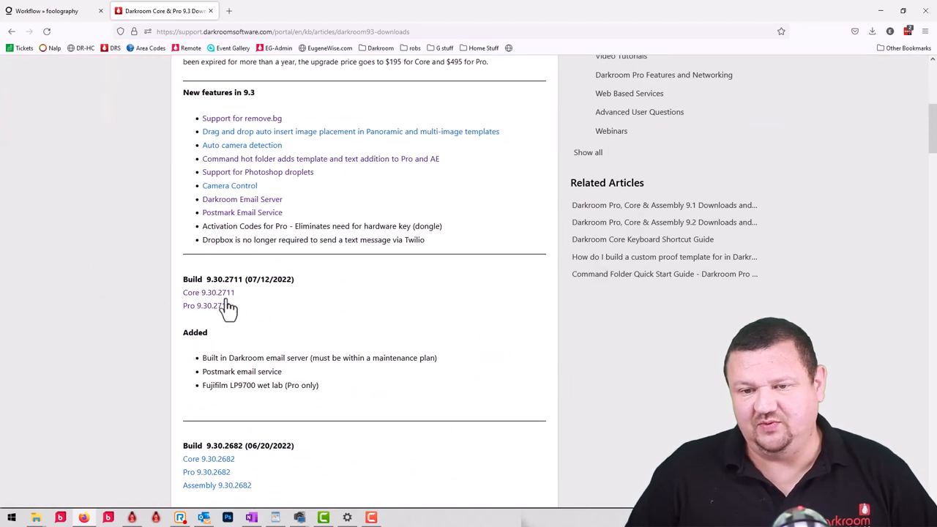
mouse_move(214, 345)
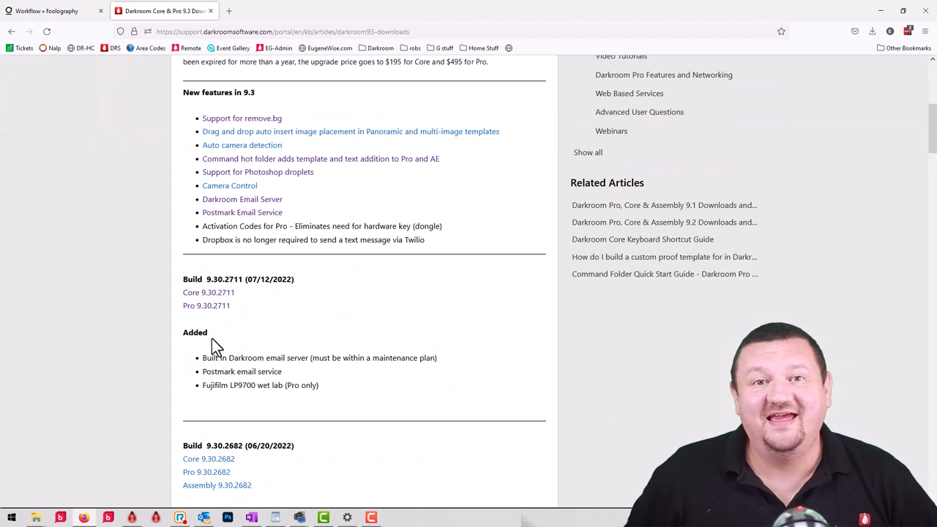